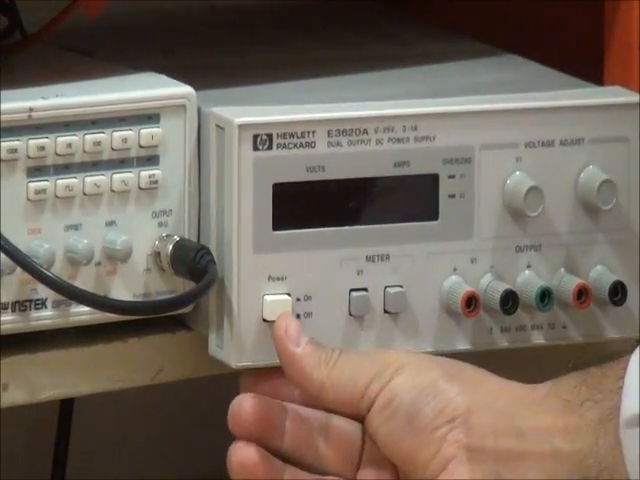
left_click(270, 305)
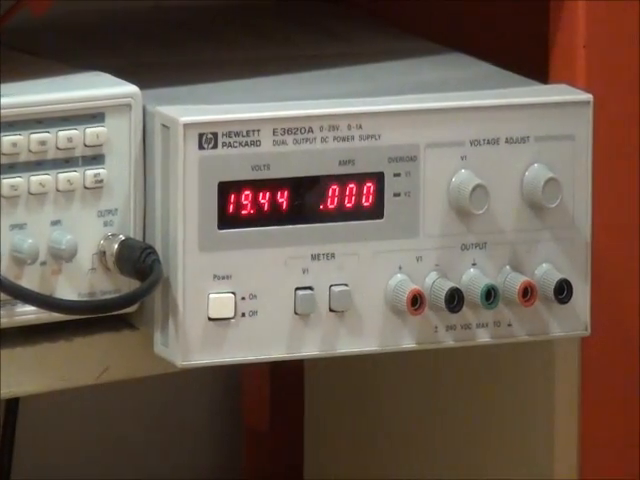